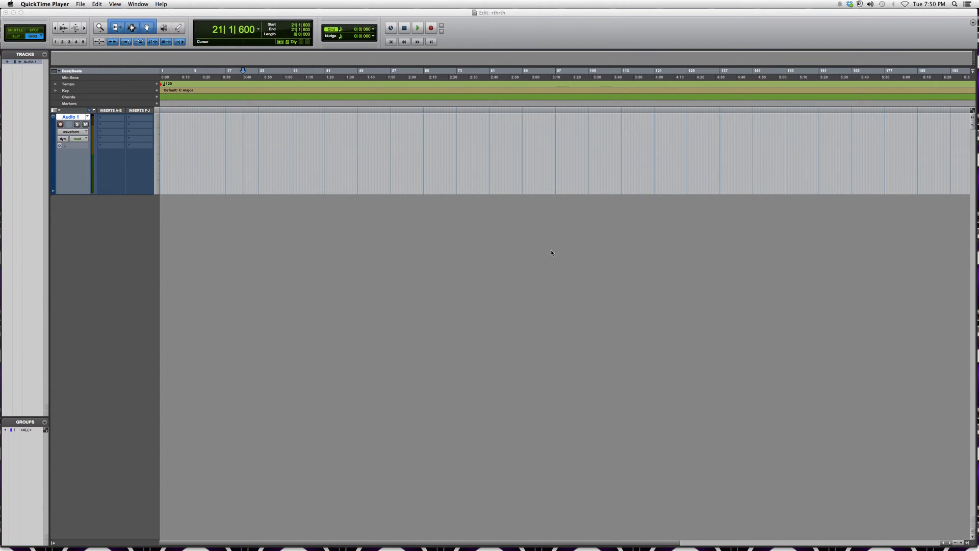
mouse_move(602, 273)
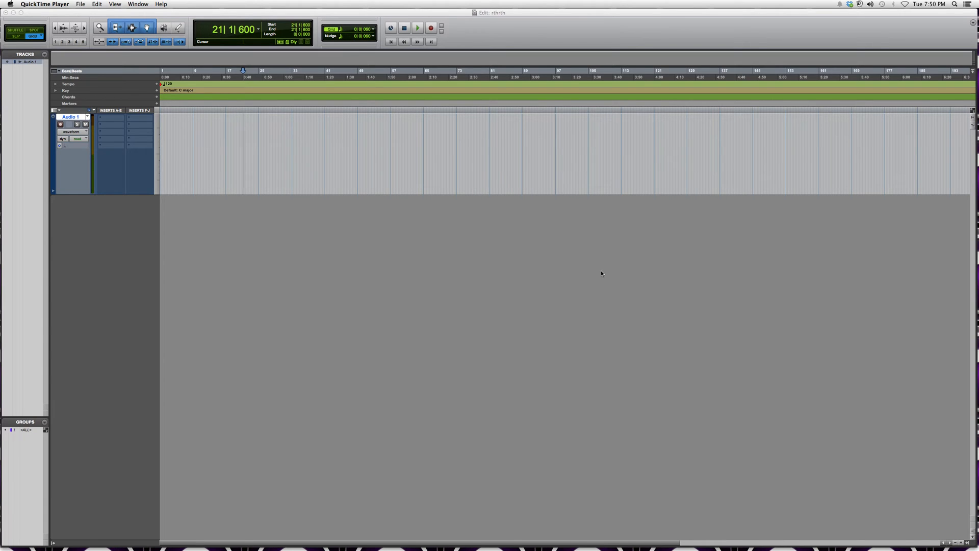
mouse_move(612, 284)
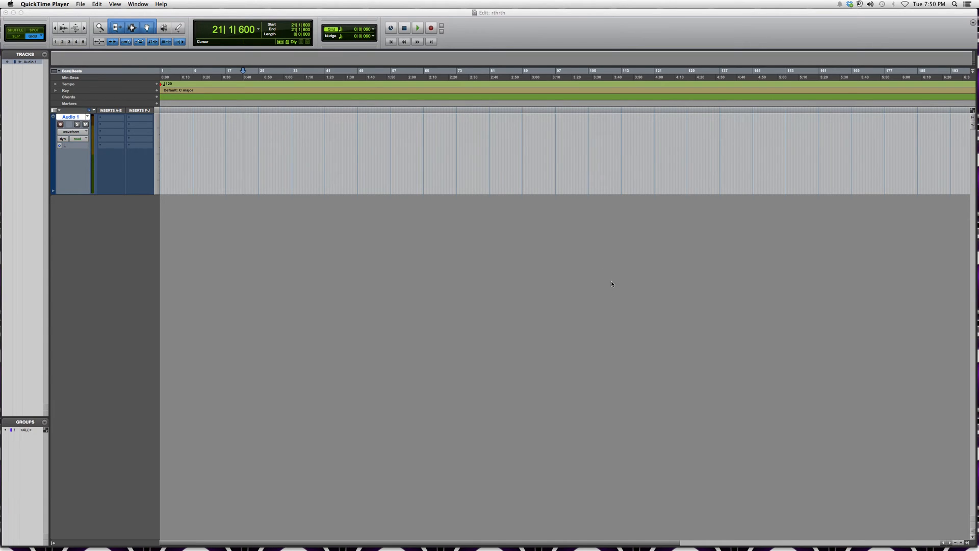
mouse_move(279, 156)
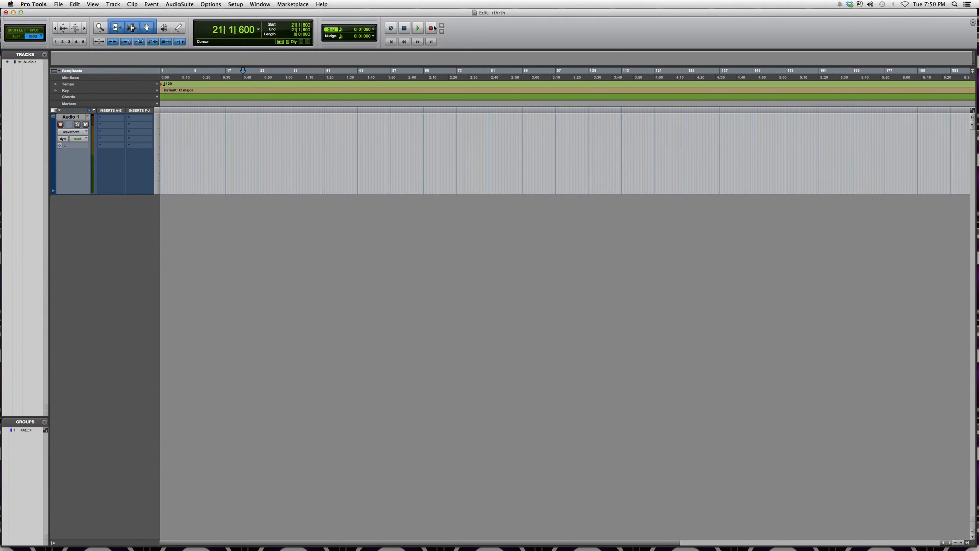
Arm Audio 1 for recording and start playback from about bar 29
click(431, 28)
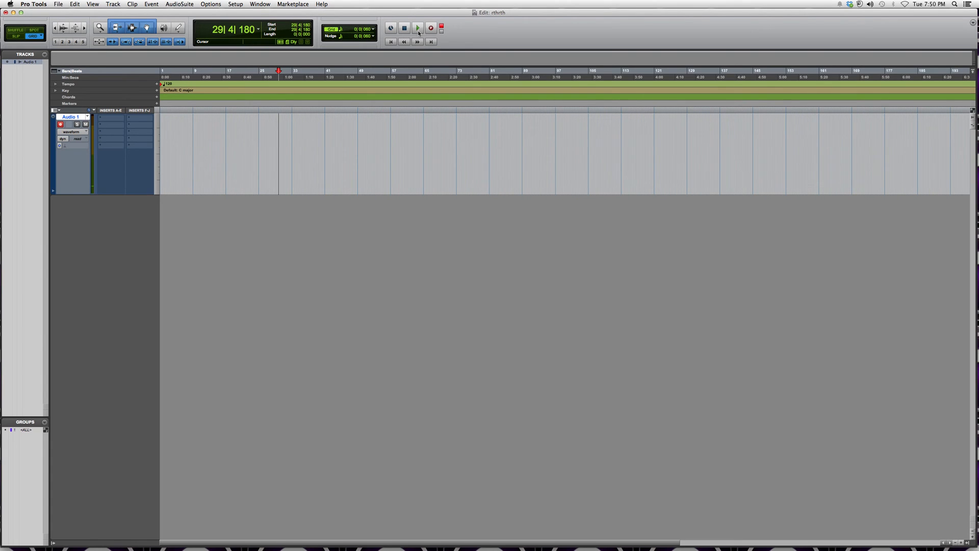
click(418, 27)
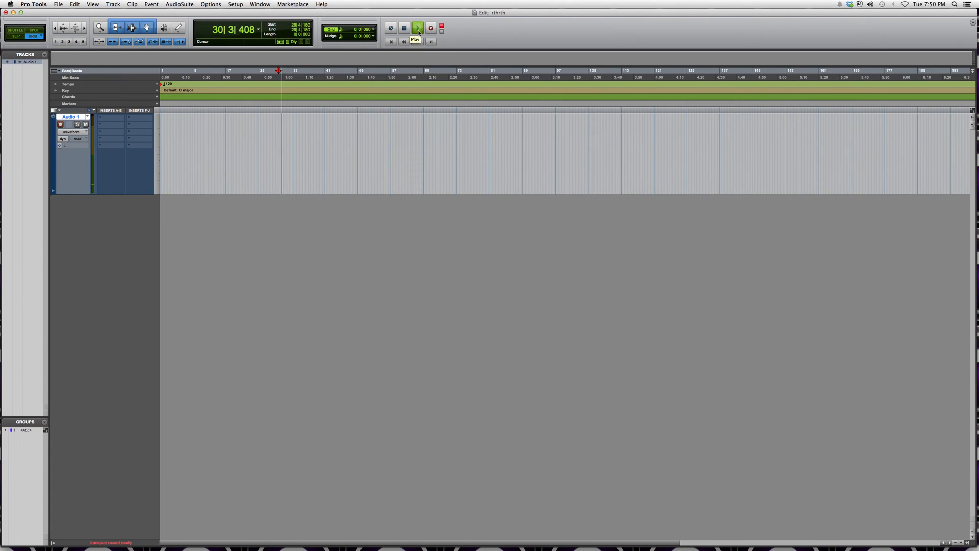
Punch in with QuickPunch to record a new clip on Audio 1 during playback
click(417, 28)
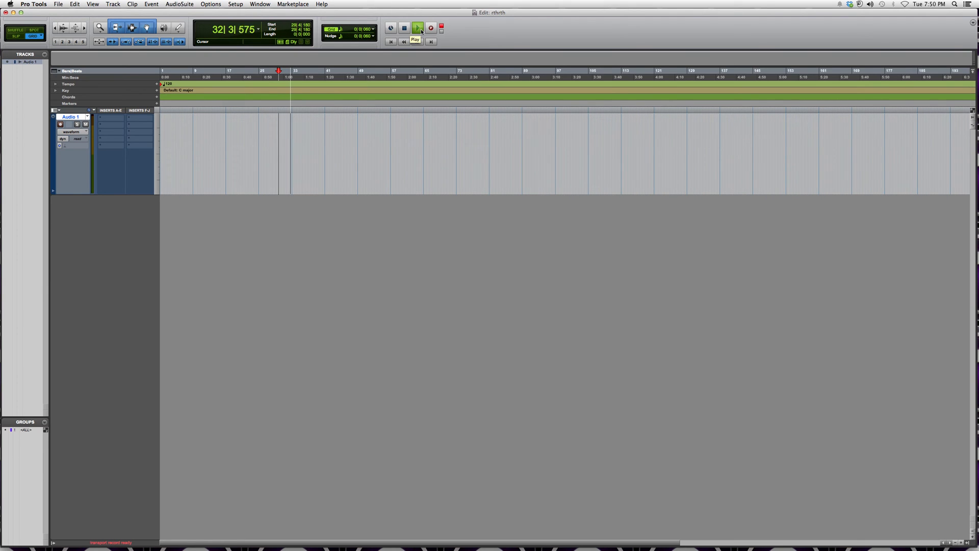
click(431, 28)
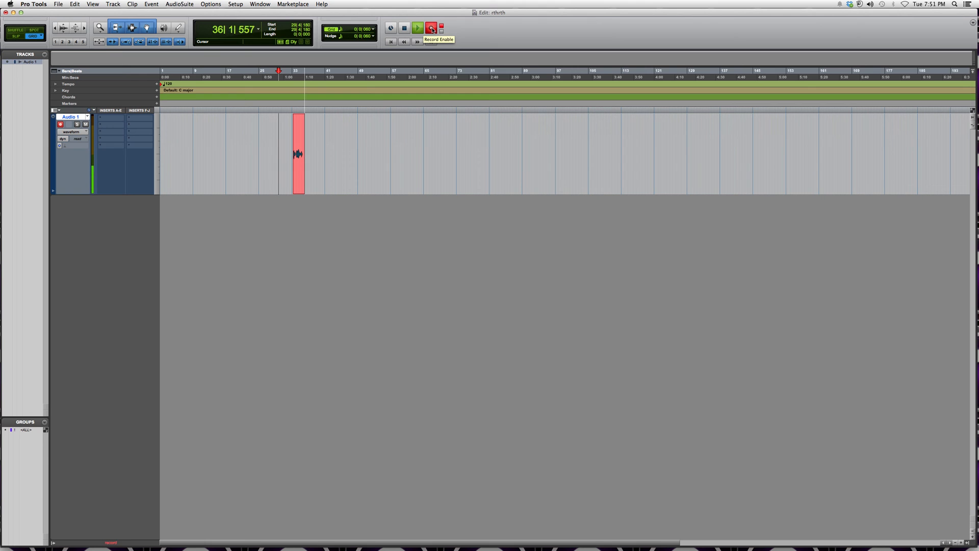
Punch out near bar 33 and stop the transport
click(431, 29)
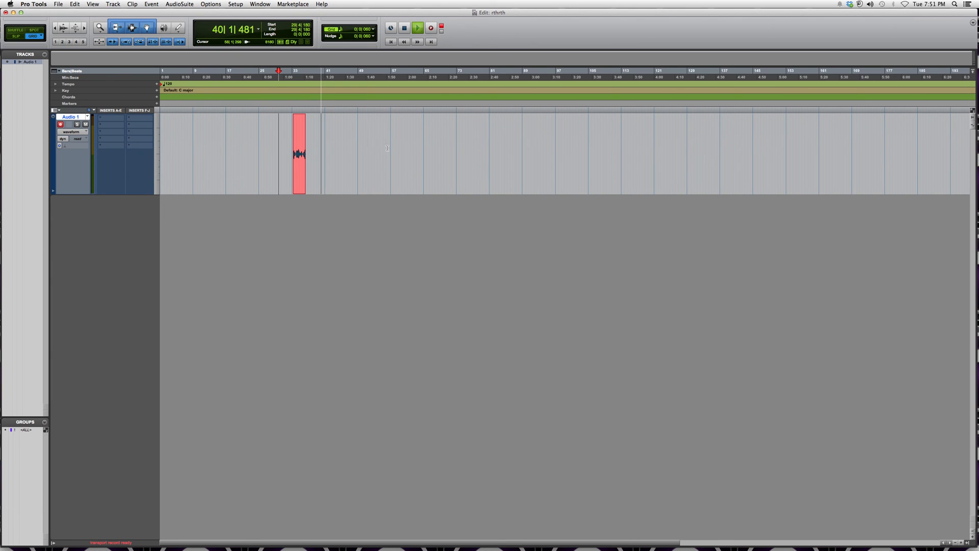
click(417, 28)
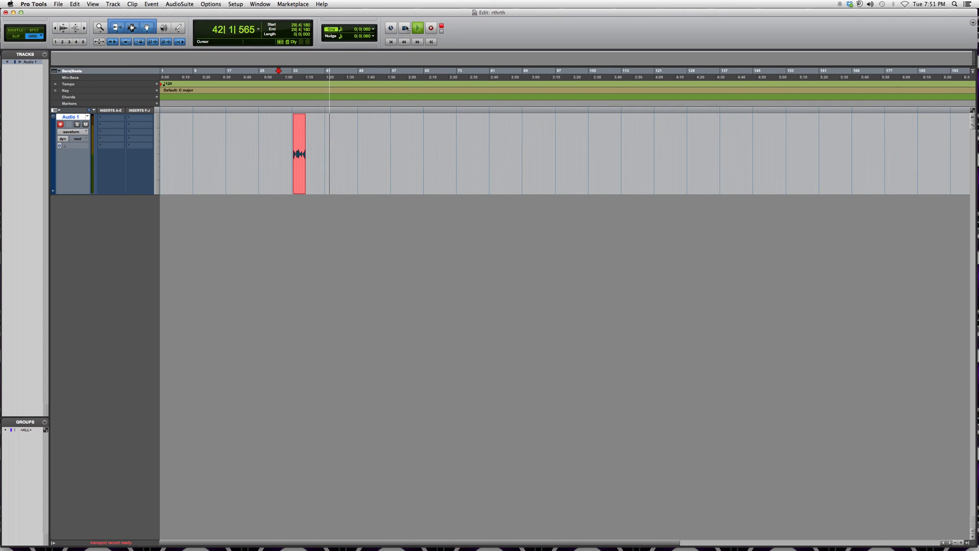
click(405, 28)
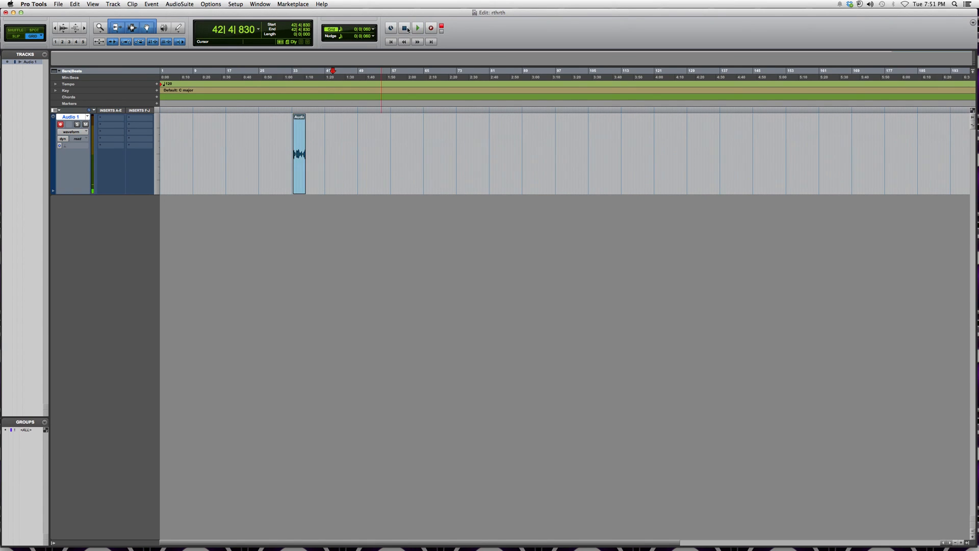